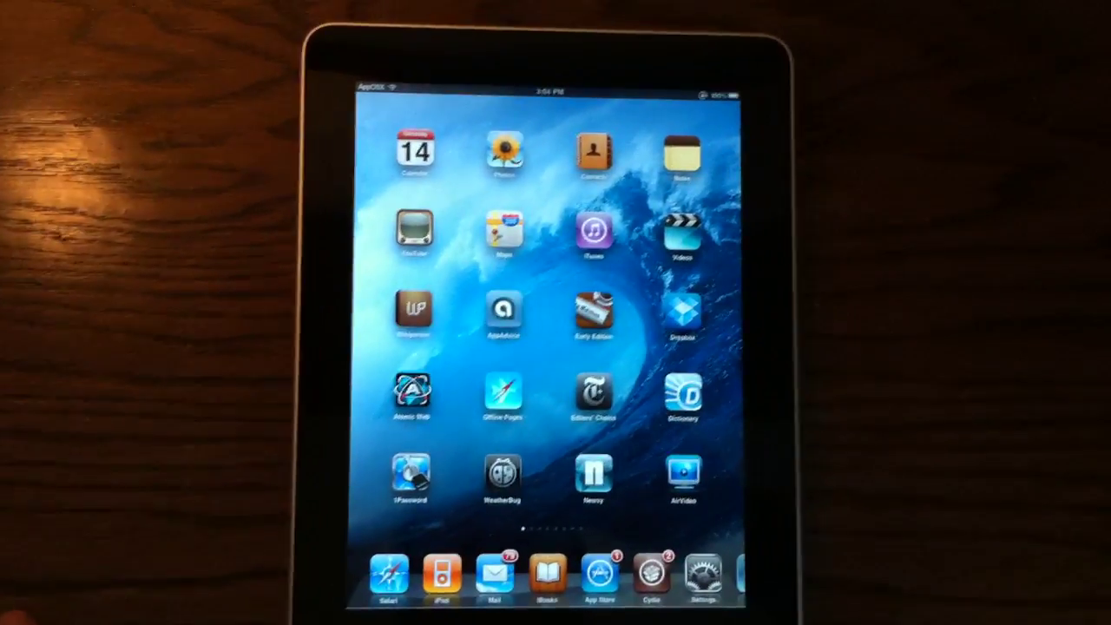
Step: Swipe across the iPad home screen to reach and launch Cydia at its Manage section
{"action": "scroll", "scroll_direction": "left", "scroll_amount": 3}
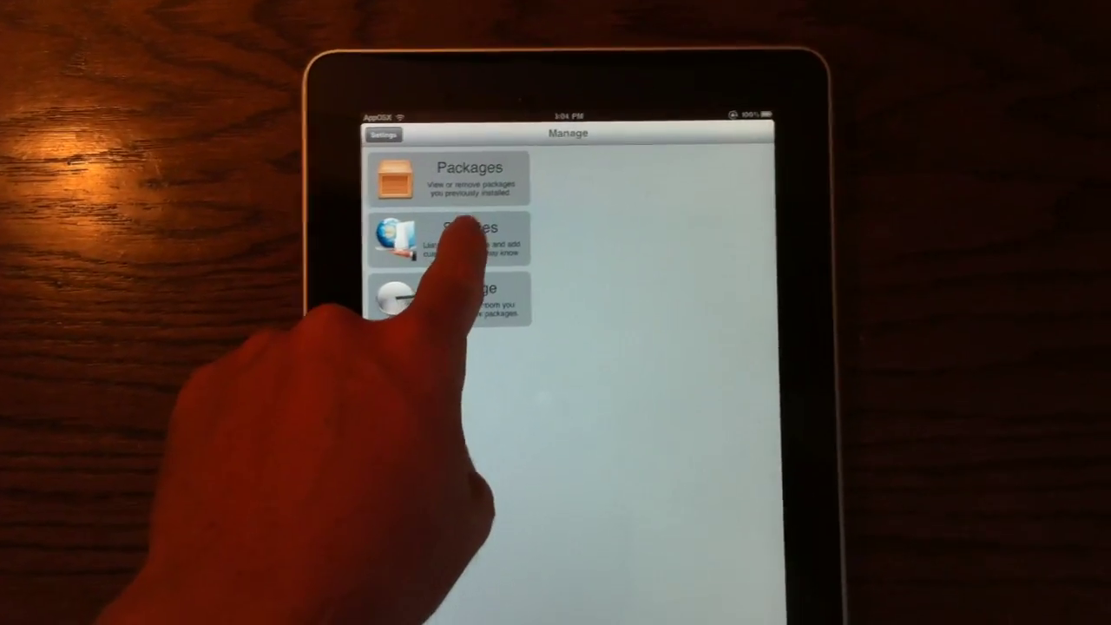
Step: Show the user-added sources such as RPetri.ch, repo.insanelyi.com and xSellize
{"action": "left_click", "coordinate": [469, 240]}
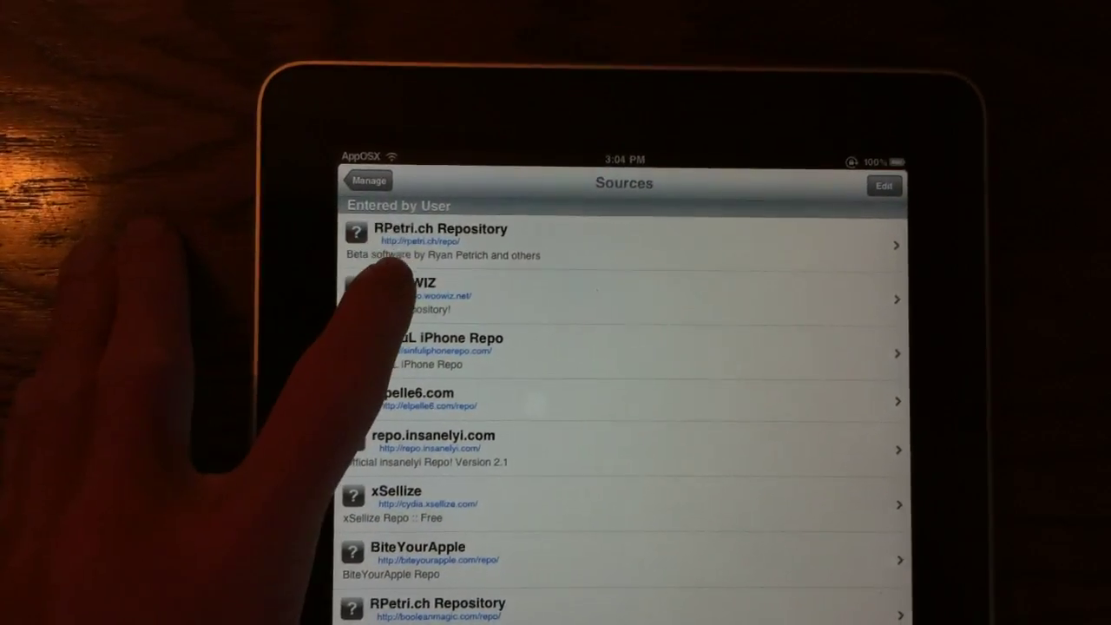
Step: Browse the iWOOWIZ Reposity packages such as AppSync, FontSwap and Gamecenter
{"action": "left_click", "coordinate": [441, 242]}
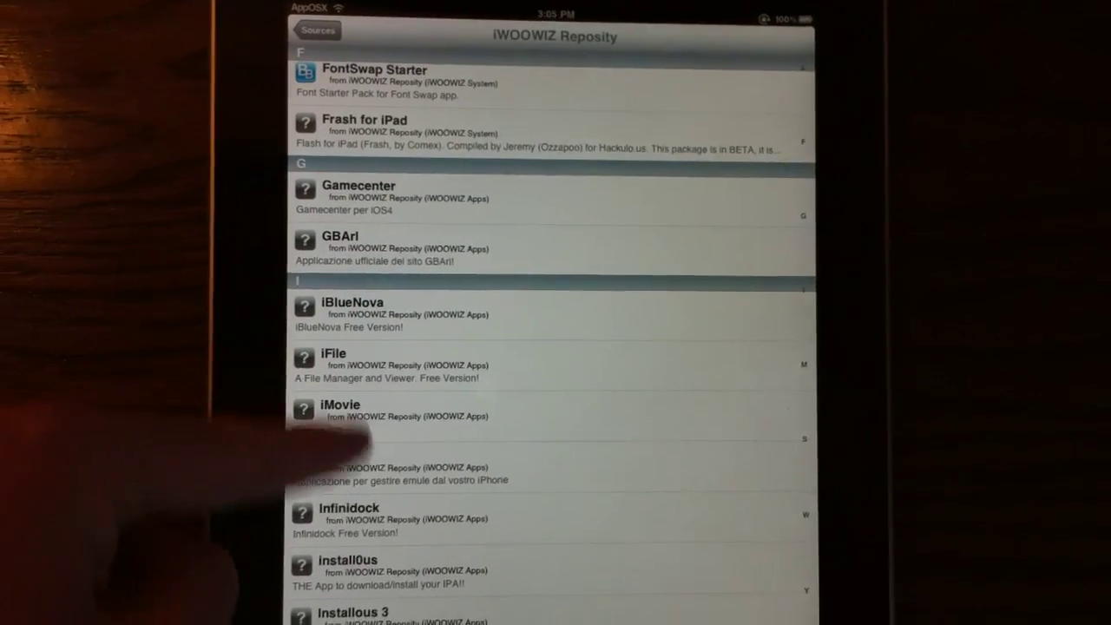
{"action": "scroll", "scroll_direction": "down", "scroll_amount": 3}
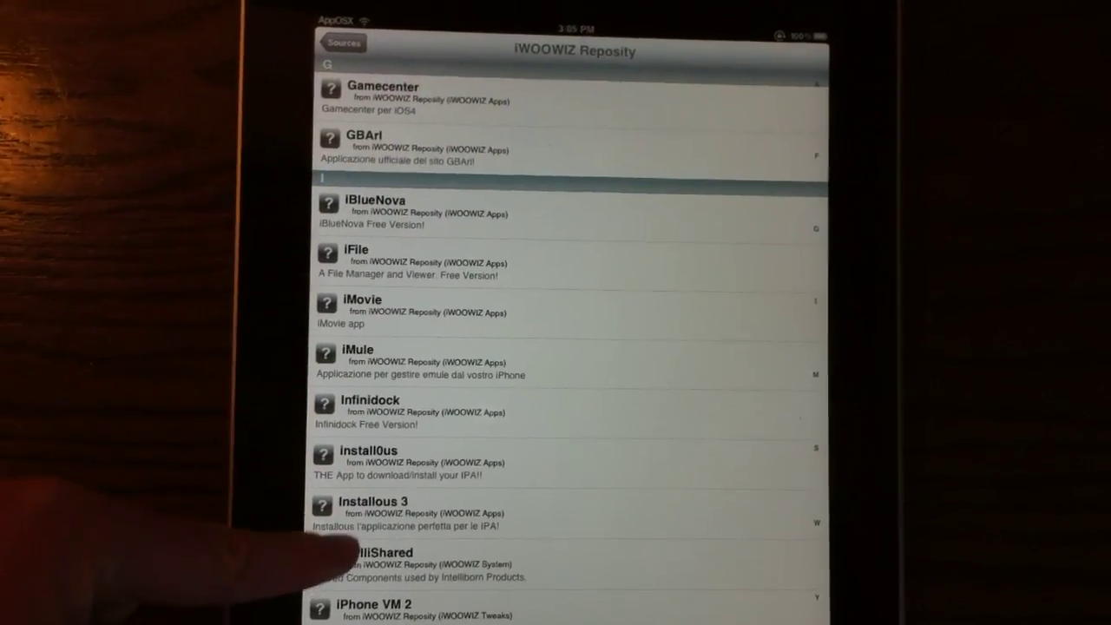
{"action": "scroll", "scroll_direction": "down", "scroll_amount": 3}
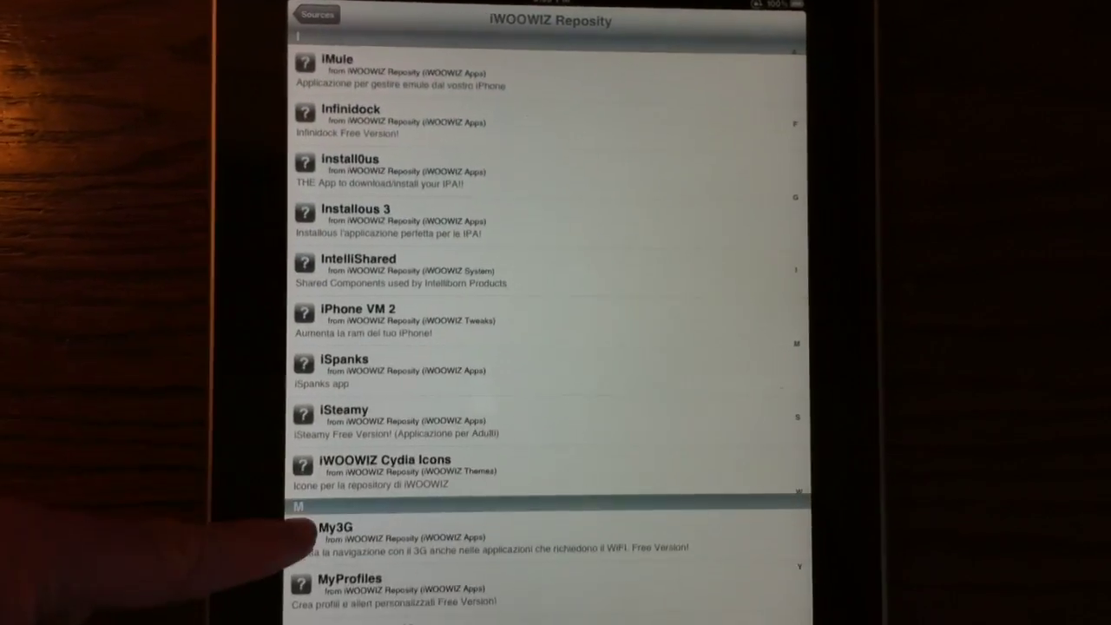
{"action": "scroll", "scroll_direction": "down", "scroll_amount": 3}
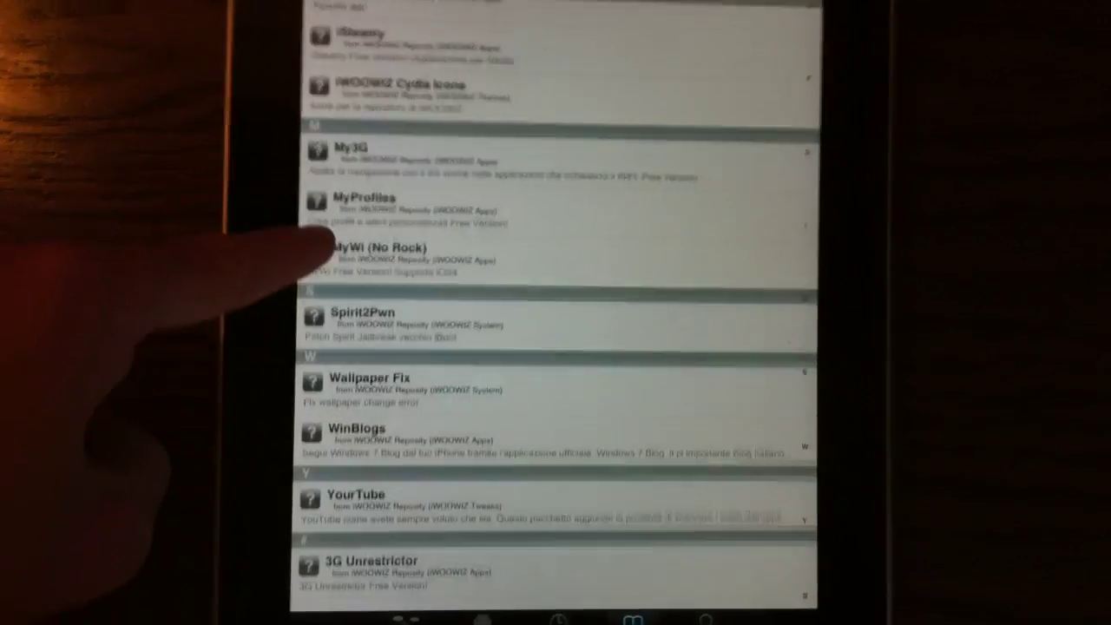
{"action": "scroll", "scroll_direction": "down", "scroll_amount": 3}
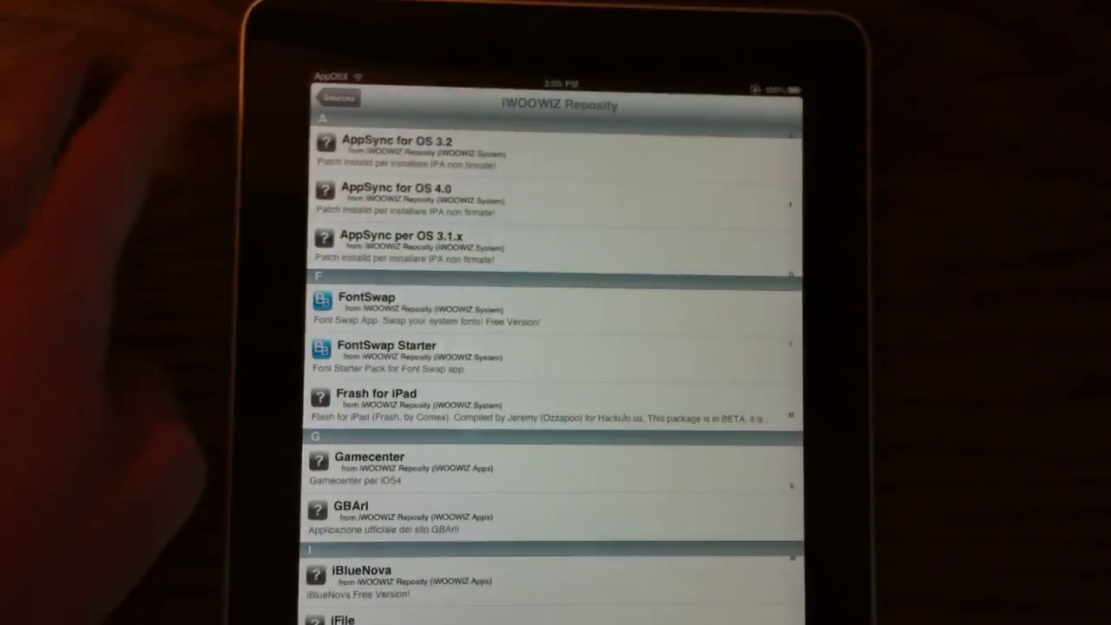
Step: Switch to the SiNfuL iPhone Repo and briefly check the Auto Silent Cracked details
{"action": "left_click", "coordinate": [339, 95]}
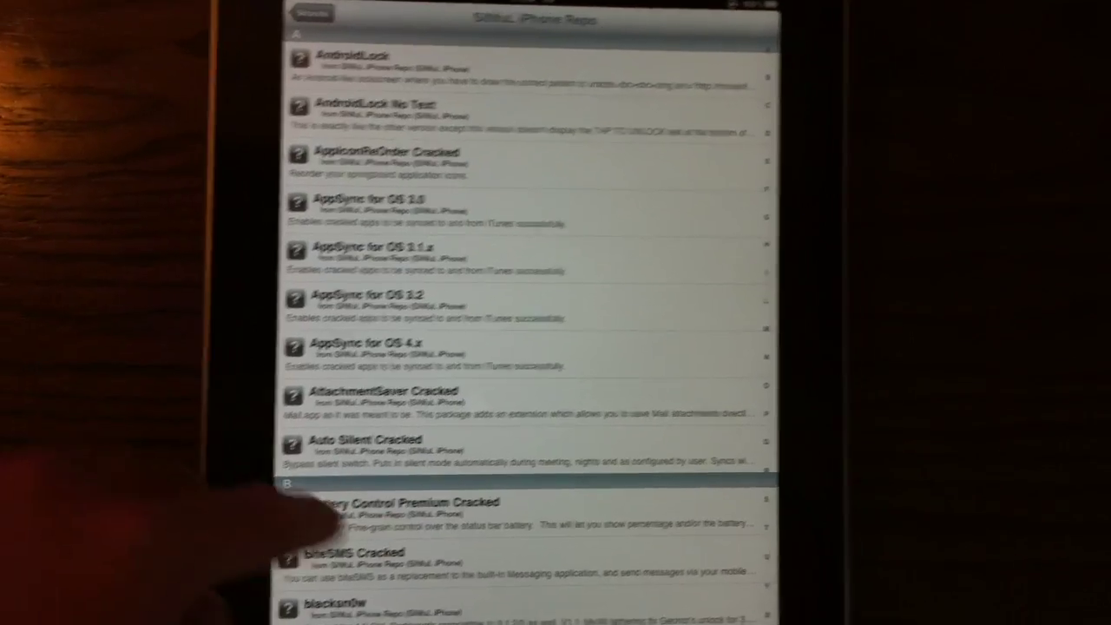
{"action": "left_click", "coordinate": [356, 442]}
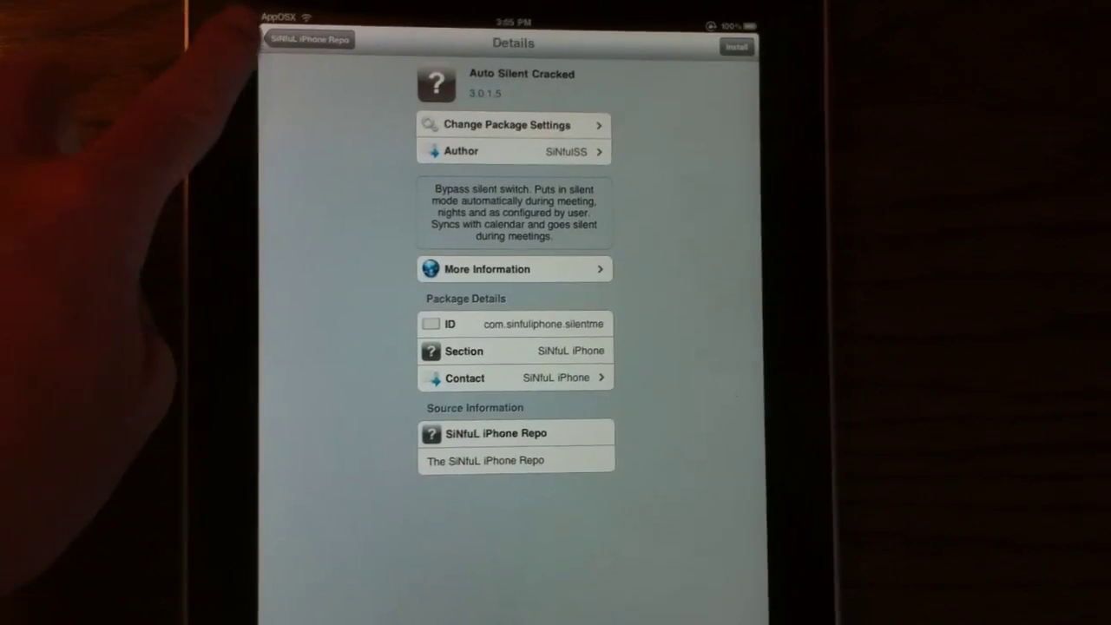
{"action": "left_click", "coordinate": [309, 39]}
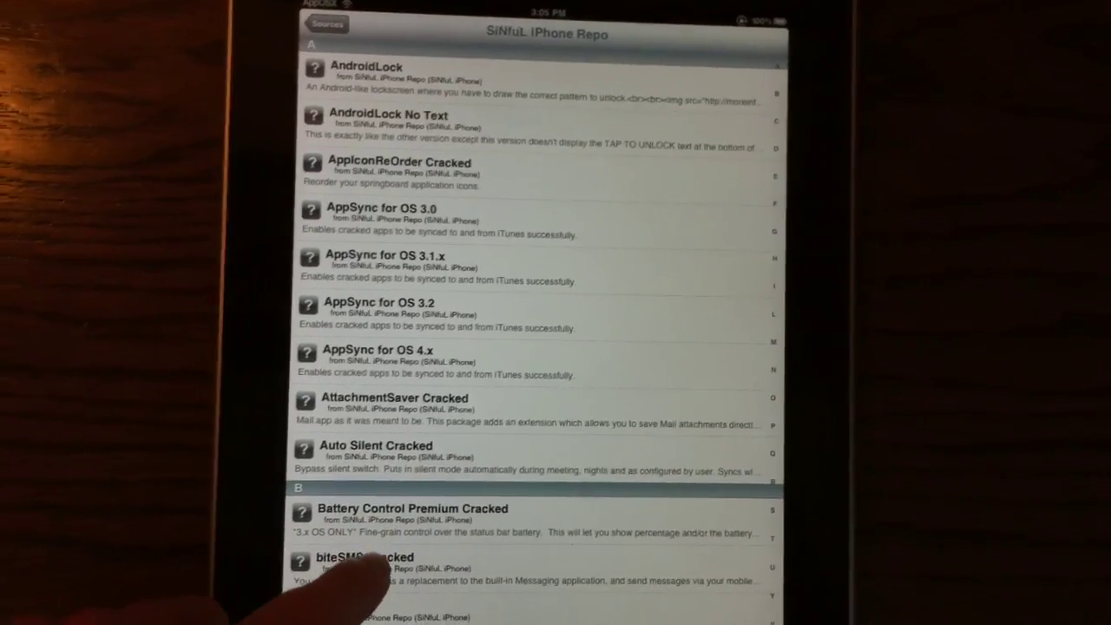
Step: Browse down through the SiNfuL iPhone Repo package list
{"action": "scroll", "scroll_direction": "down", "scroll_amount": 3}
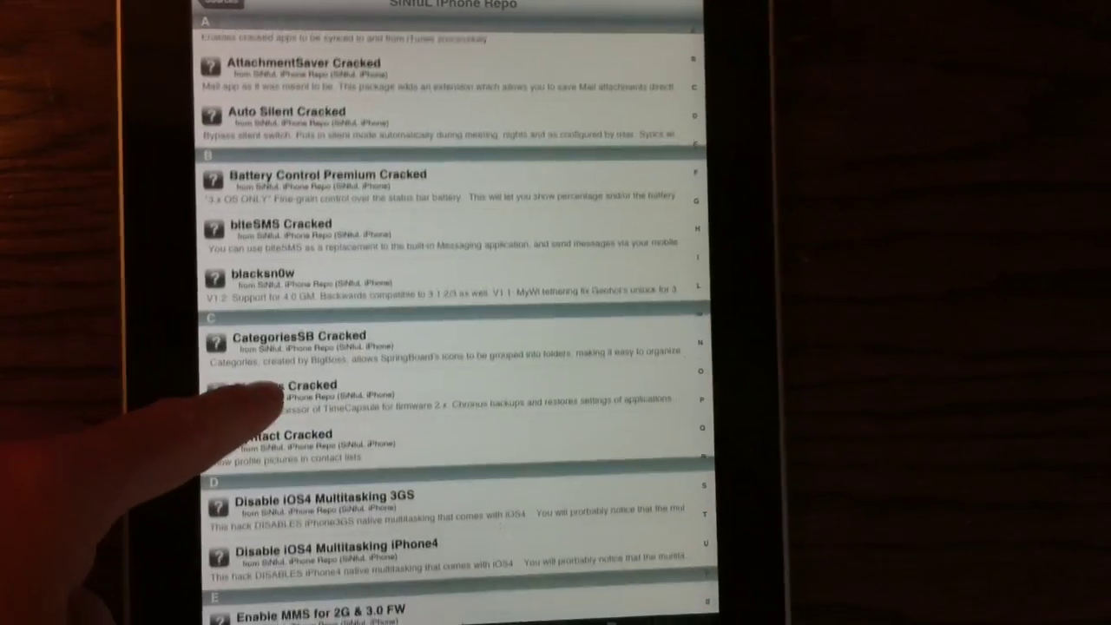
{"action": "scroll", "scroll_direction": "down", "scroll_amount": 3}
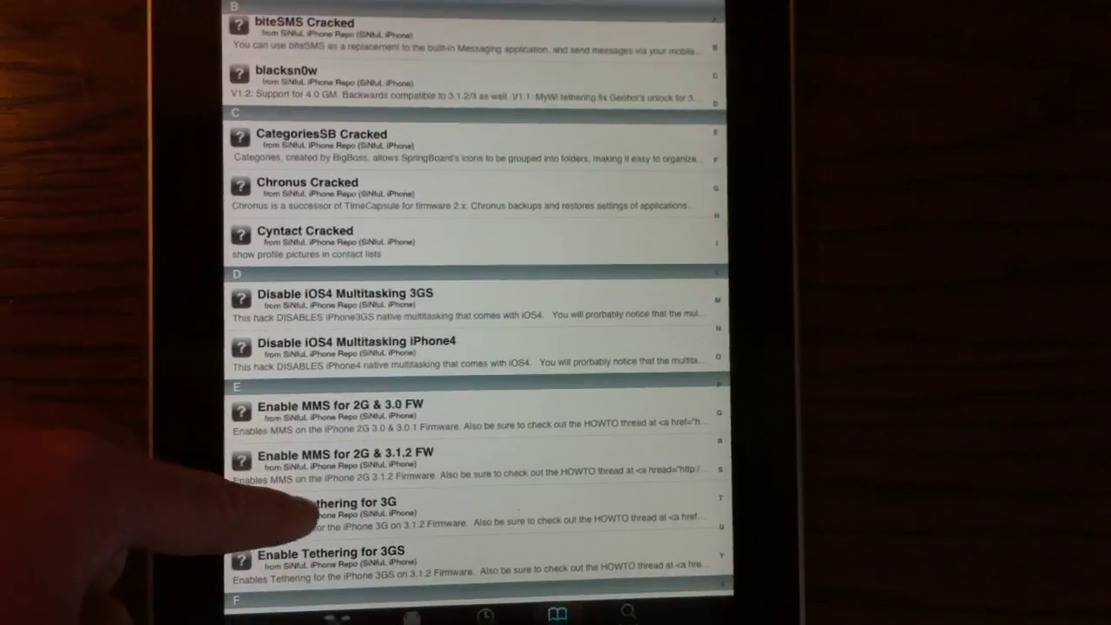
{"action": "scroll", "scroll_direction": "down", "scroll_amount": 3}
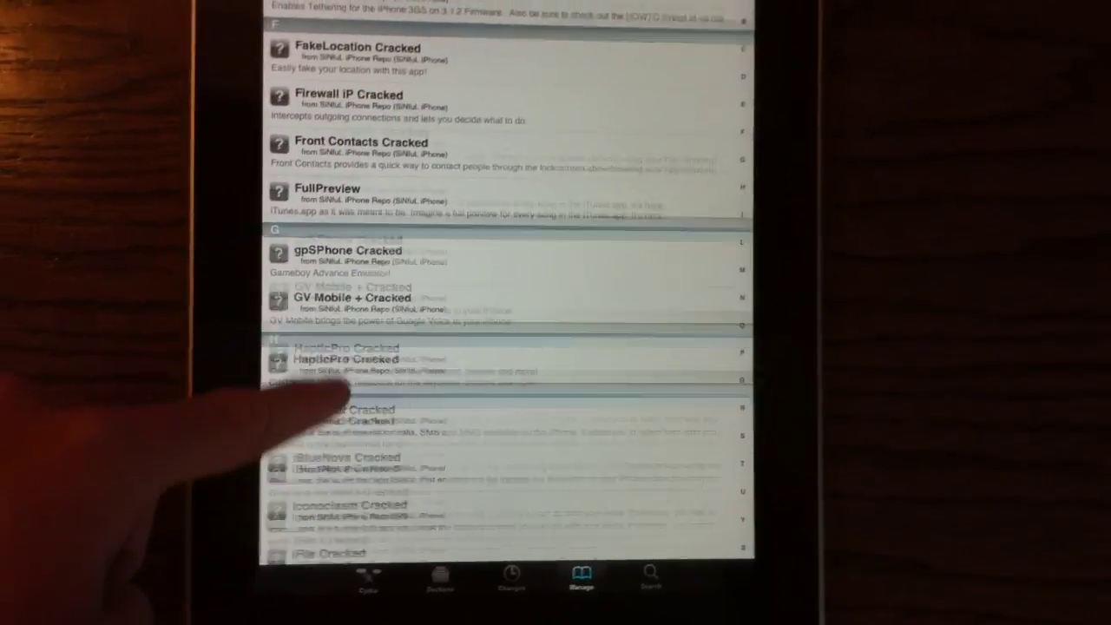
{"action": "scroll", "scroll_direction": "down", "scroll_amount": 3}
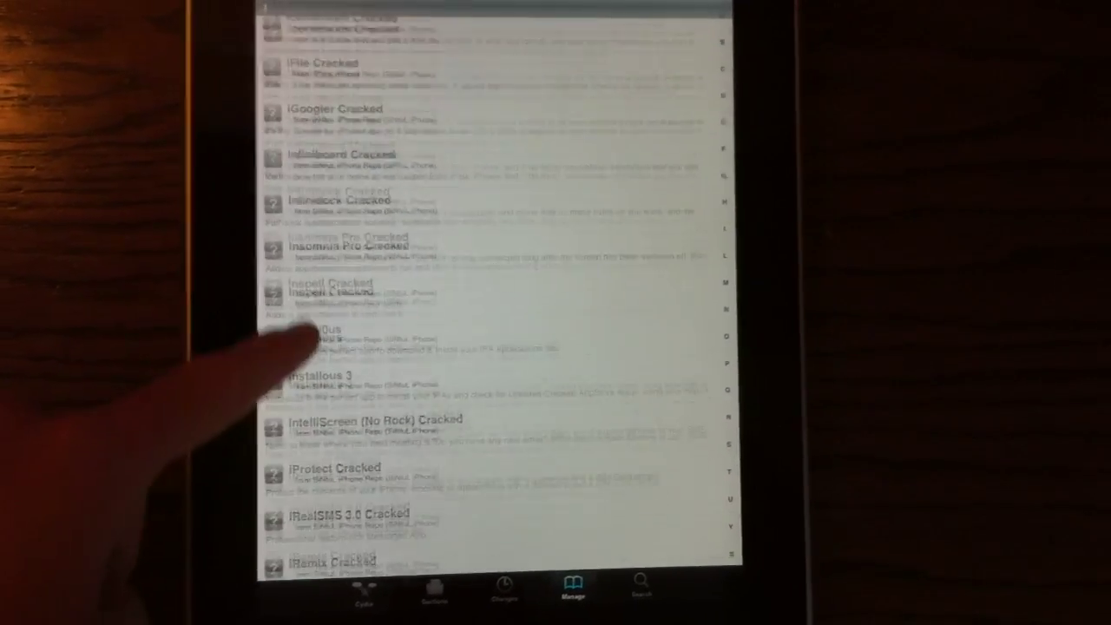
{"action": "scroll", "scroll_direction": "down", "scroll_amount": 3}
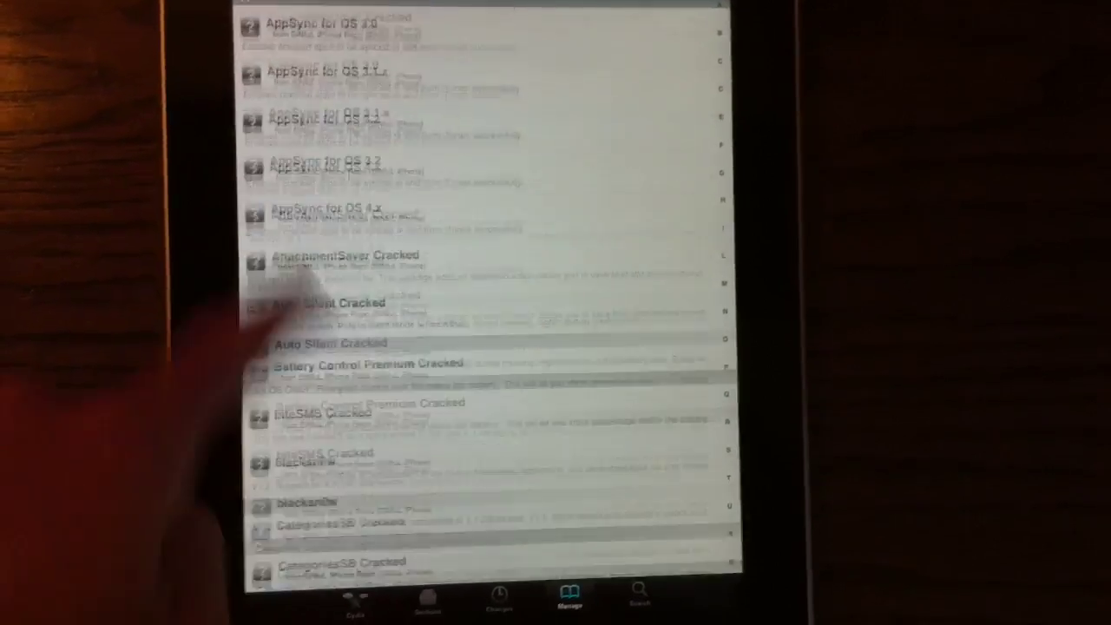
{"action": "scroll", "scroll_direction": "down", "scroll_amount": 3}
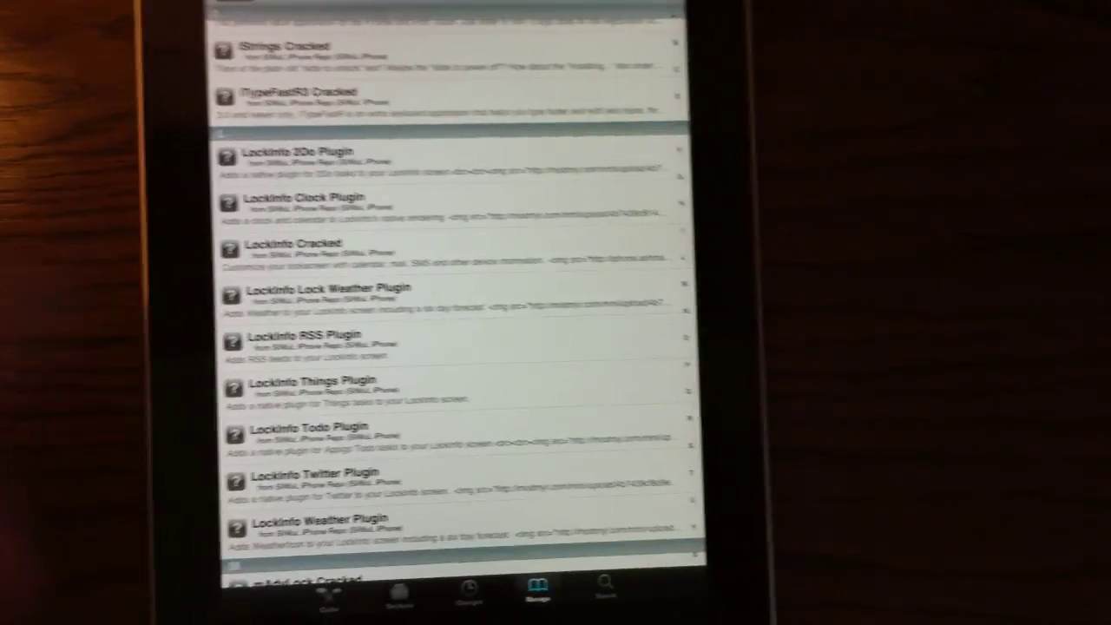
{"action": "scroll", "scroll_direction": "down", "scroll_amount": 3}
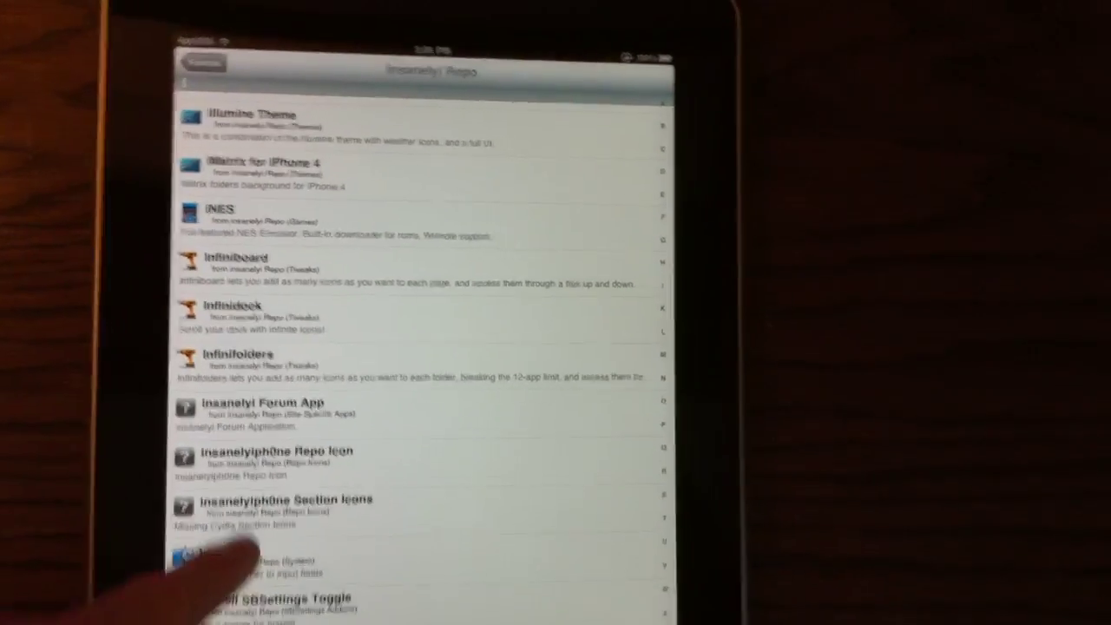
Step: Scroll the Insanelyi Repo packages like Installous and IntelliScreen, then return to the Sources list
{"action": "scroll", "scroll_direction": "down", "scroll_amount": 3}
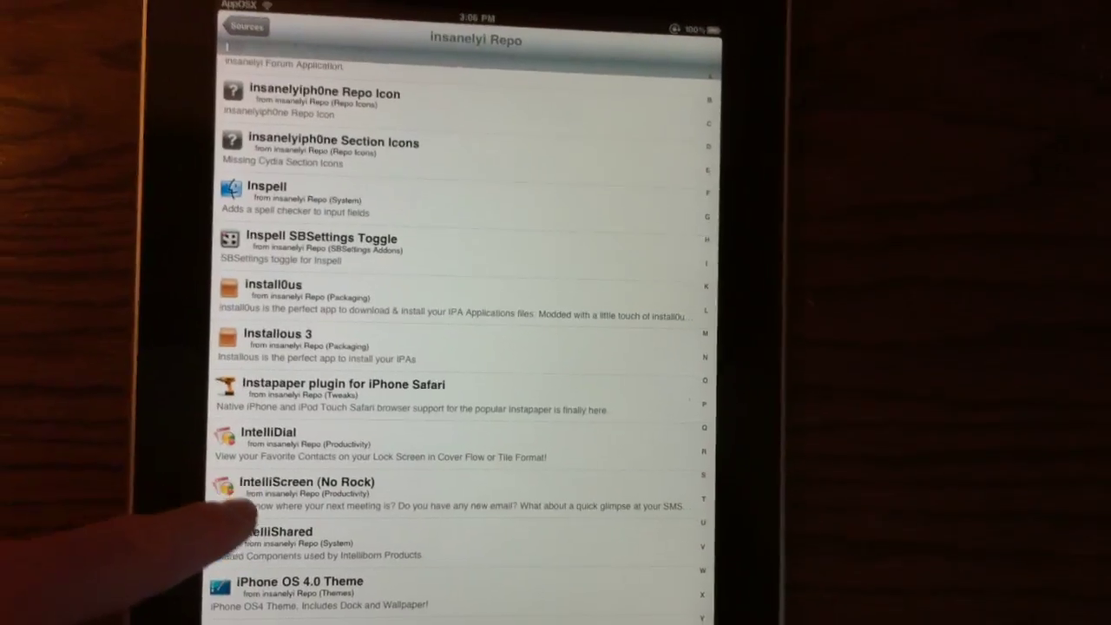
{"action": "scroll", "scroll_direction": "down", "scroll_amount": 3}
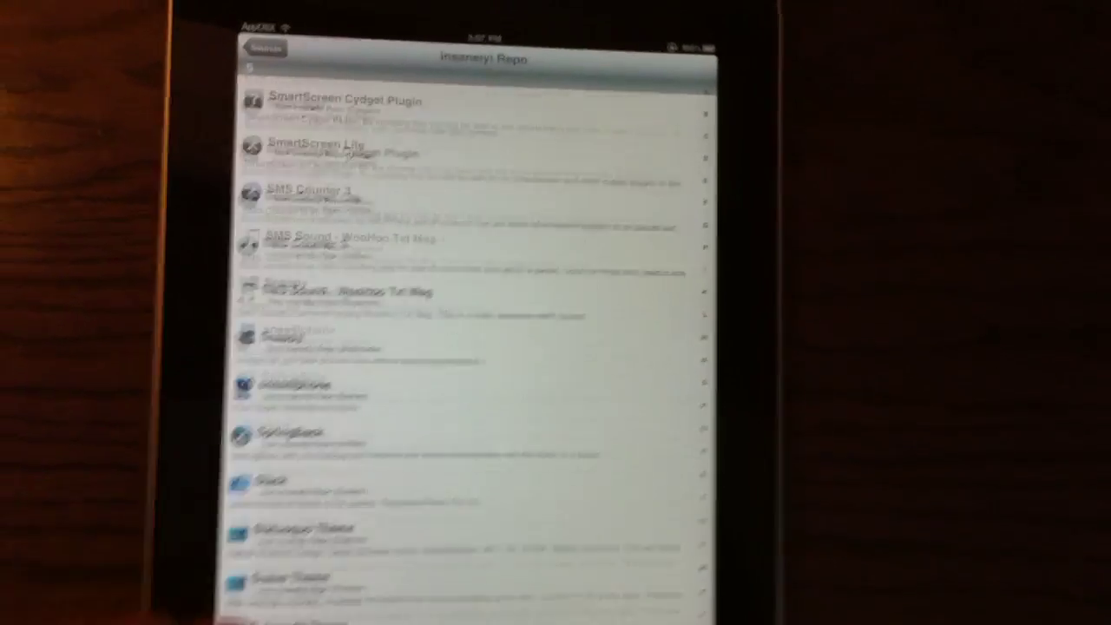
{"action": "scroll", "scroll_direction": "down", "scroll_amount": 3}
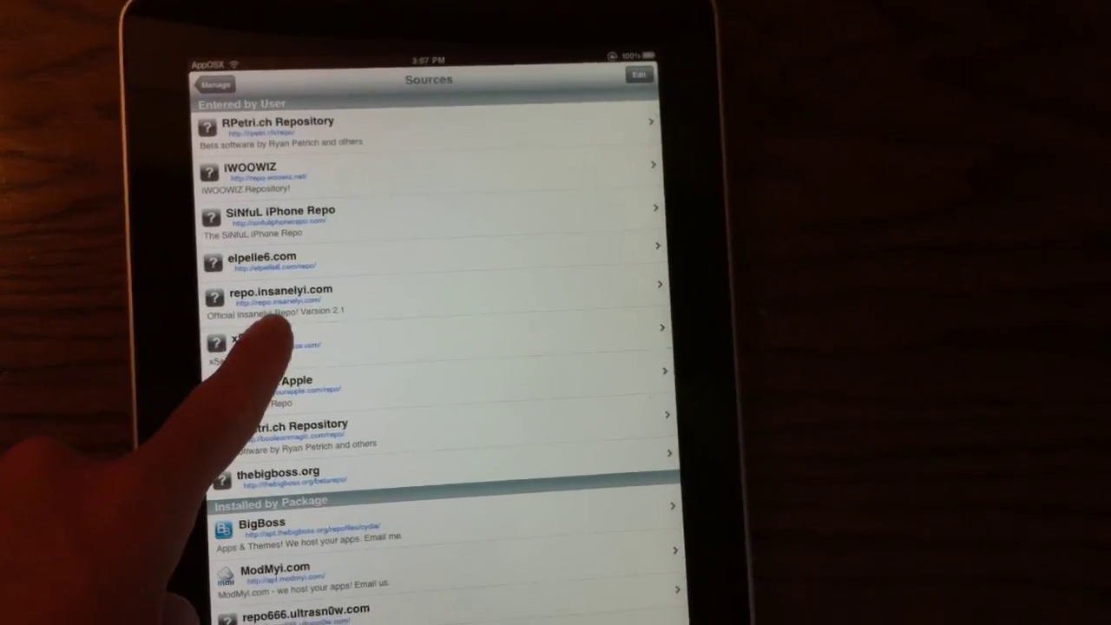
{"action": "left_click", "coordinate": [279, 288]}
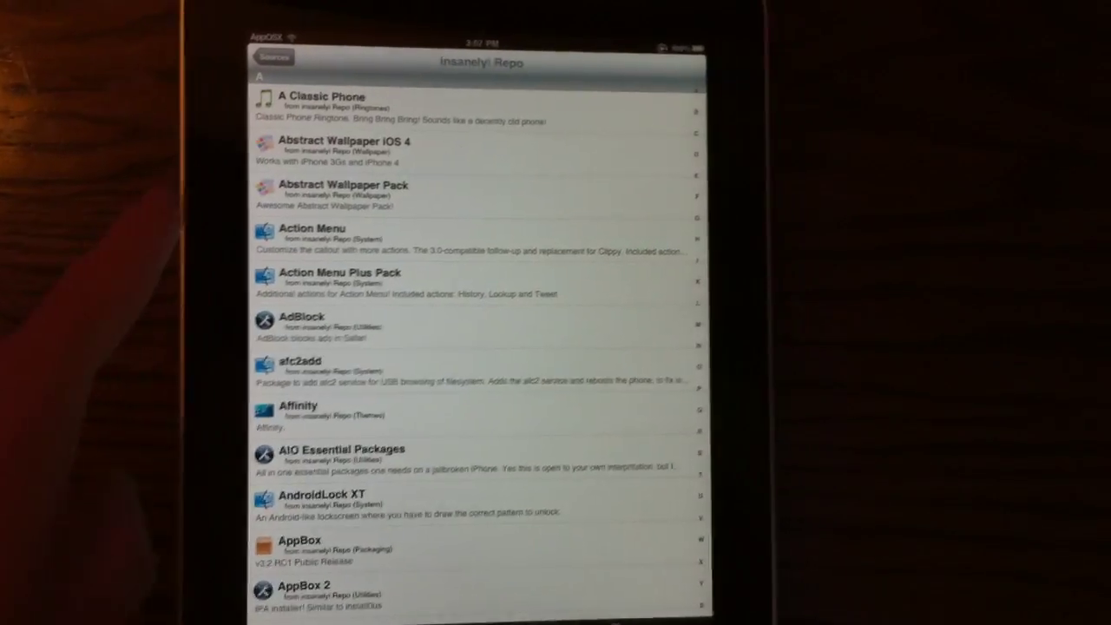
{"action": "left_click", "coordinate": [275, 55]}
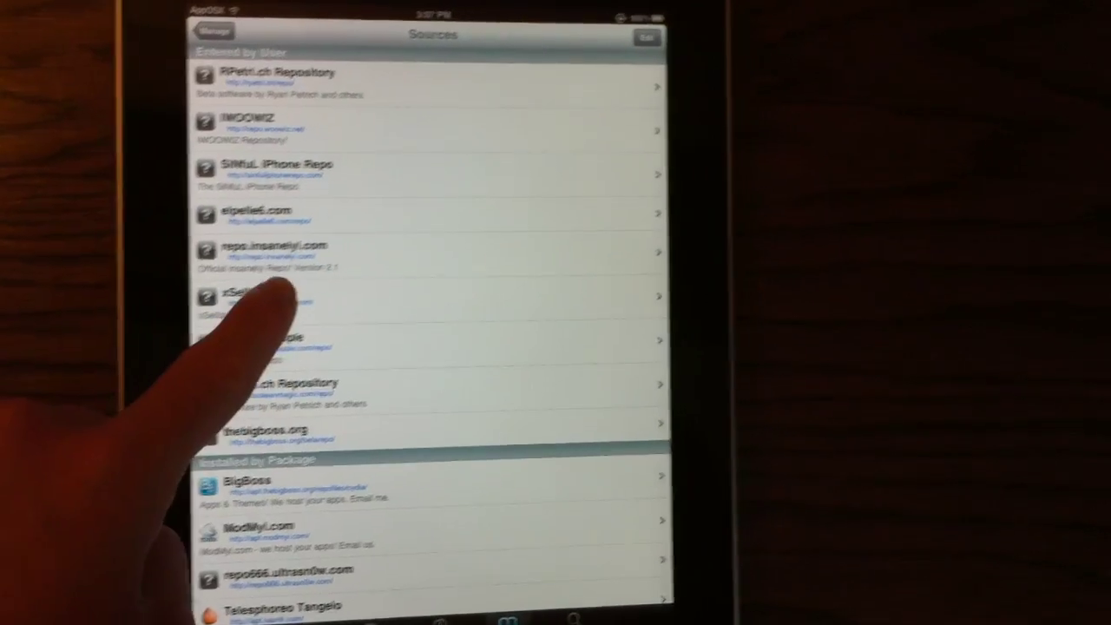
Step: Browse the xSellize source's packages from the top of its list
{"action": "left_click", "coordinate": [275, 297]}
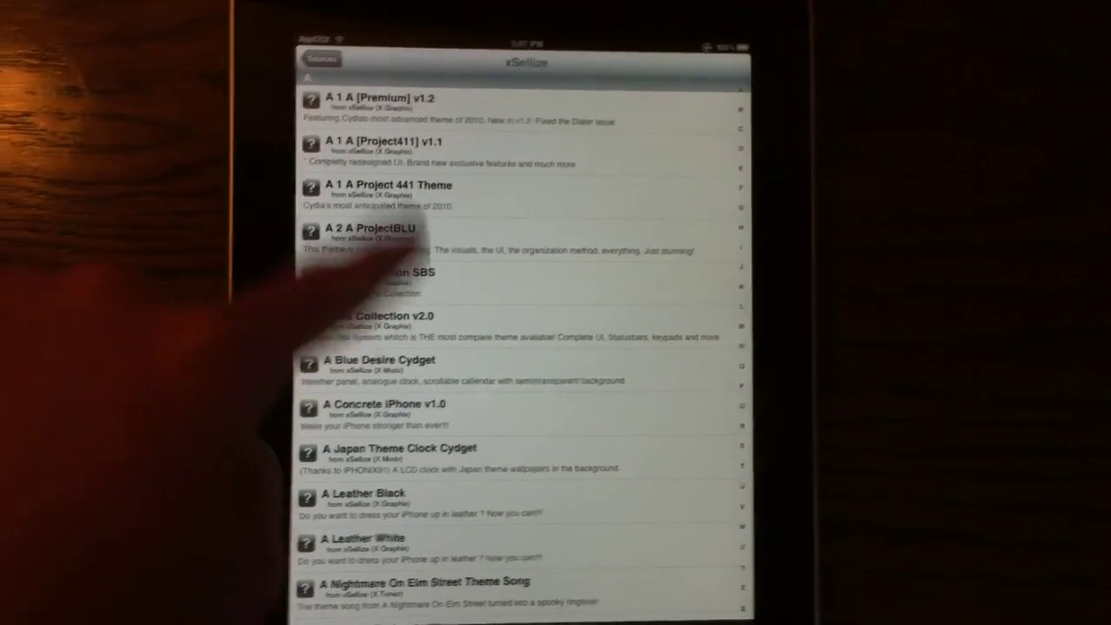
{"action": "scroll", "scroll_direction": "down", "scroll_amount": 3}
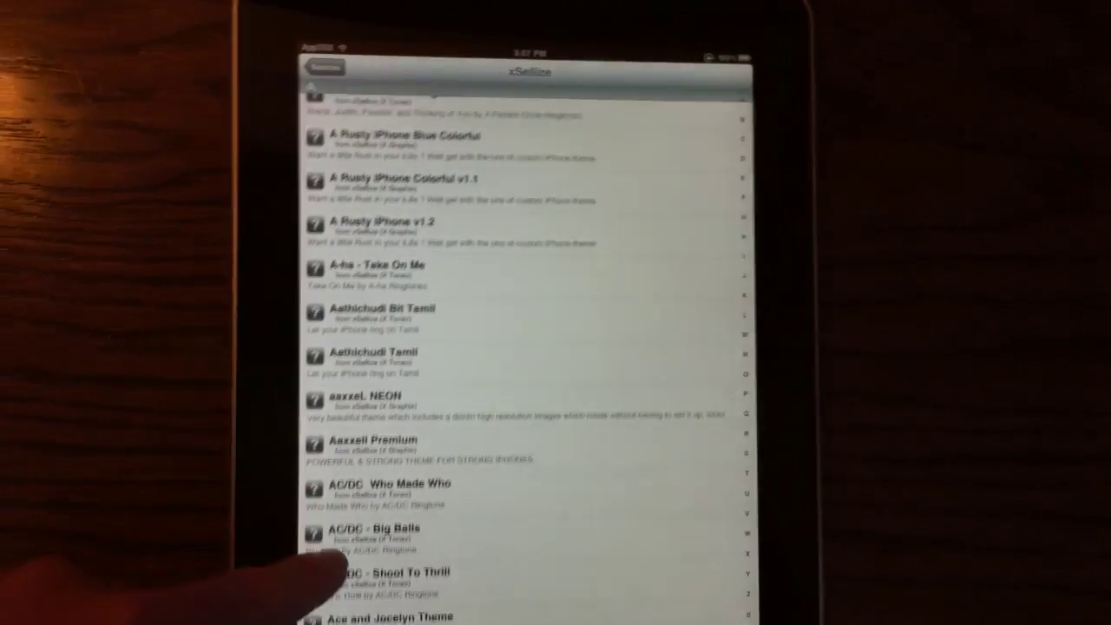
{"action": "scroll", "scroll_direction": "down", "scroll_amount": 3}
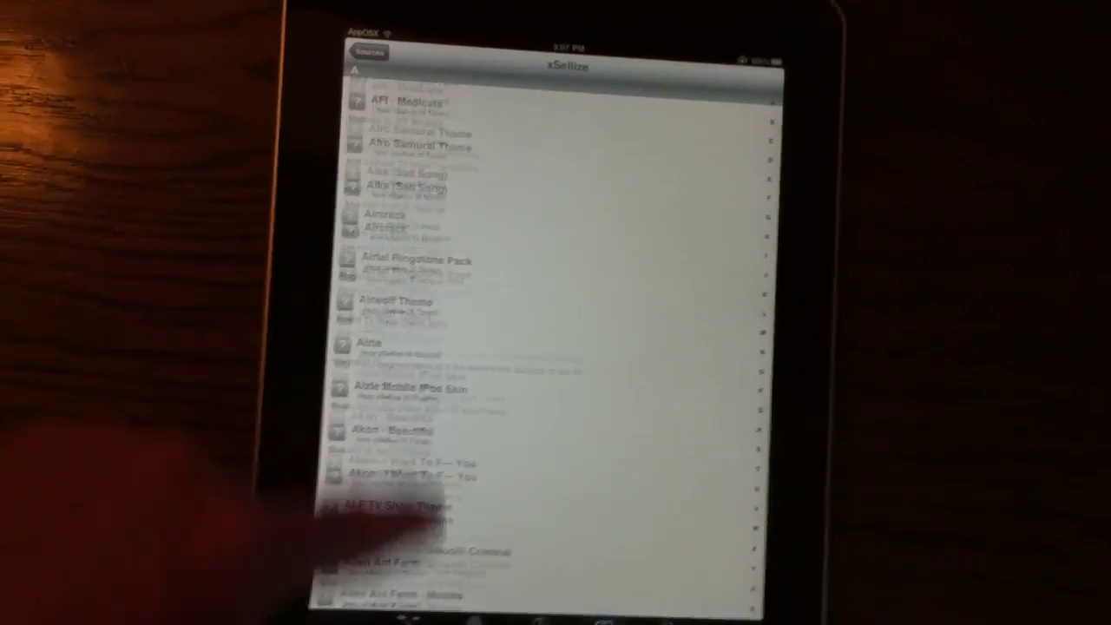
{"action": "scroll", "scroll_direction": "down", "scroll_amount": 3}
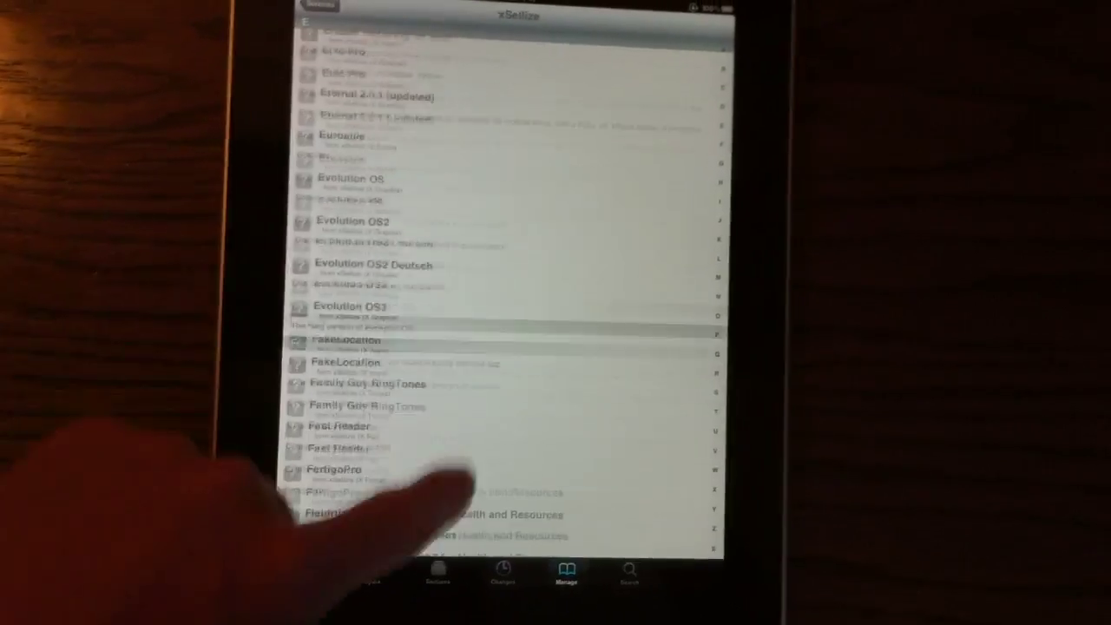
{"action": "scroll", "scroll_direction": "down", "scroll_amount": 3}
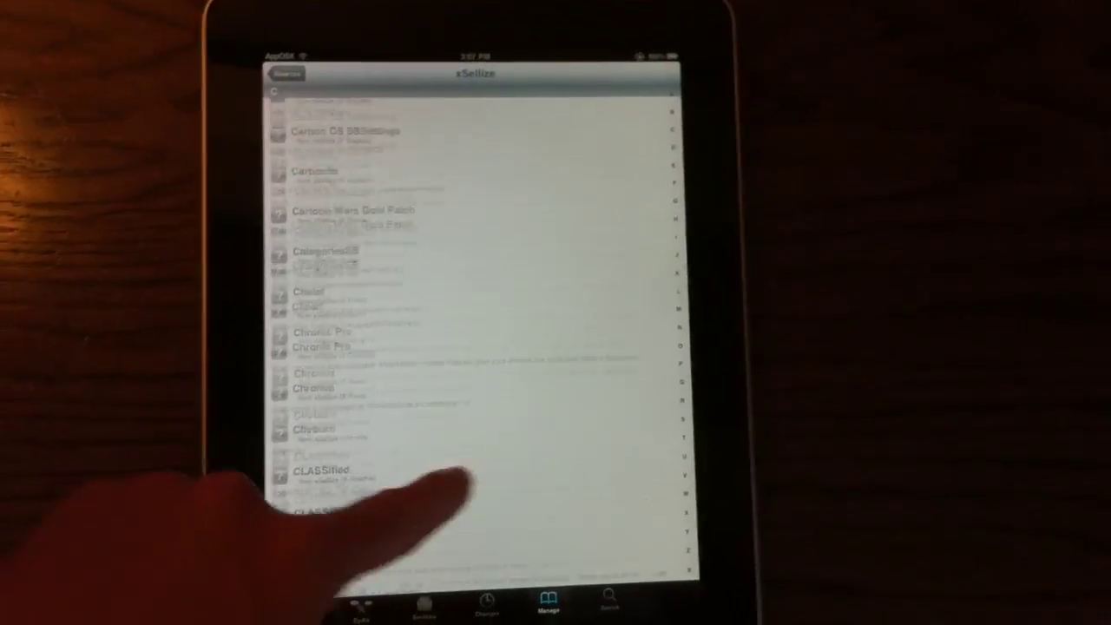
{"action": "scroll", "scroll_direction": "down", "scroll_amount": 3}
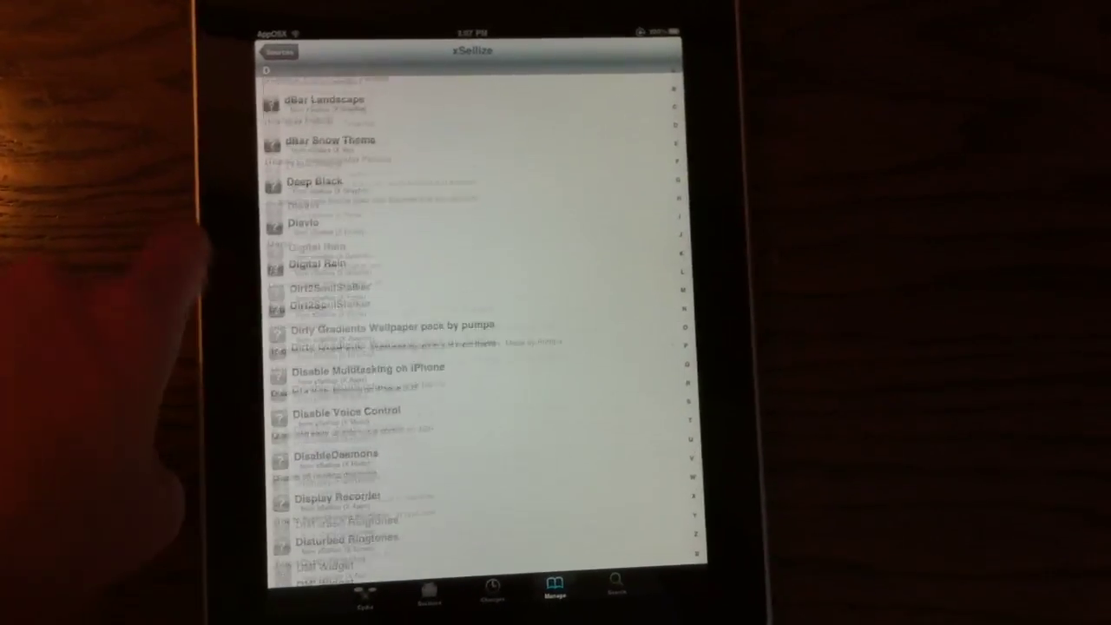
{"action": "scroll", "scroll_direction": "down", "scroll_amount": 3}
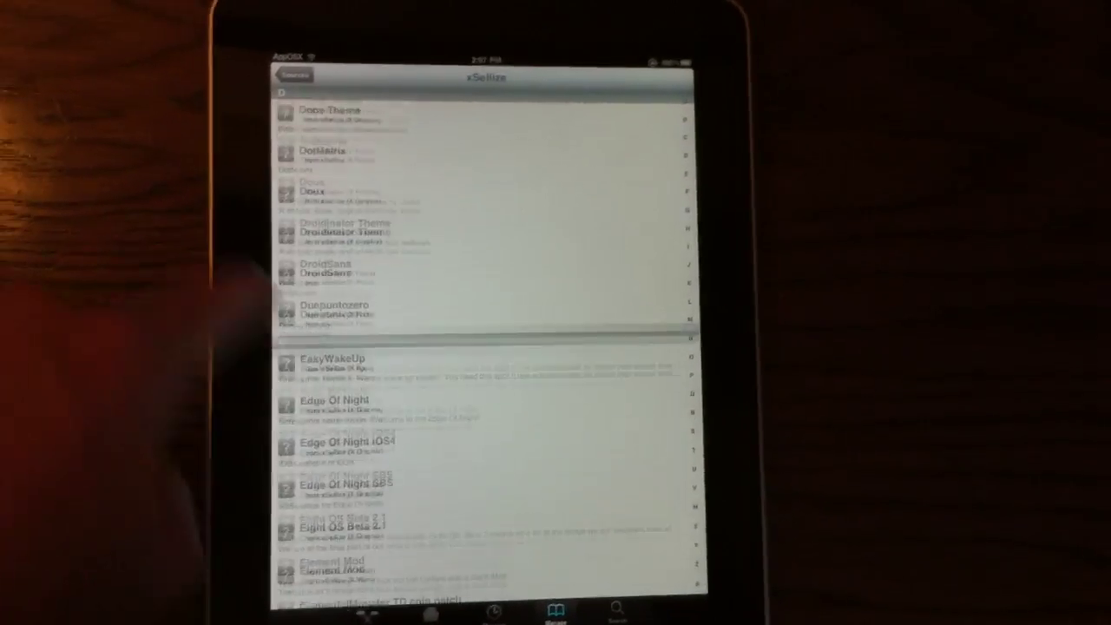
Step: Continue down the xSellize package list to the S and T entries
{"action": "scroll", "scroll_direction": "down", "scroll_amount": 3}
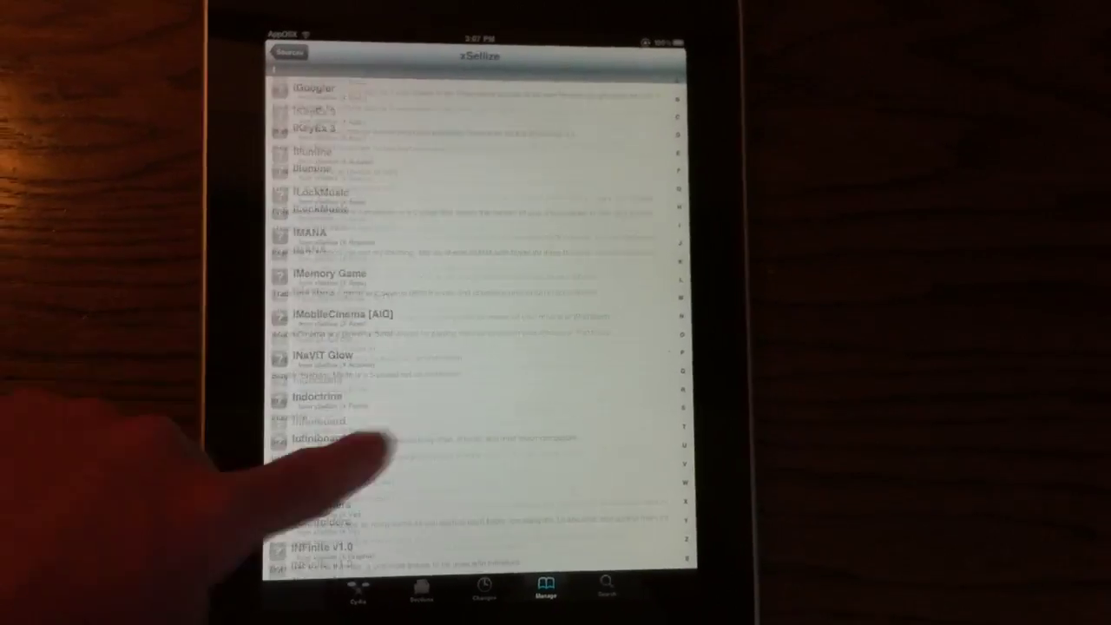
{"action": "scroll", "scroll_direction": "down", "scroll_amount": 3}
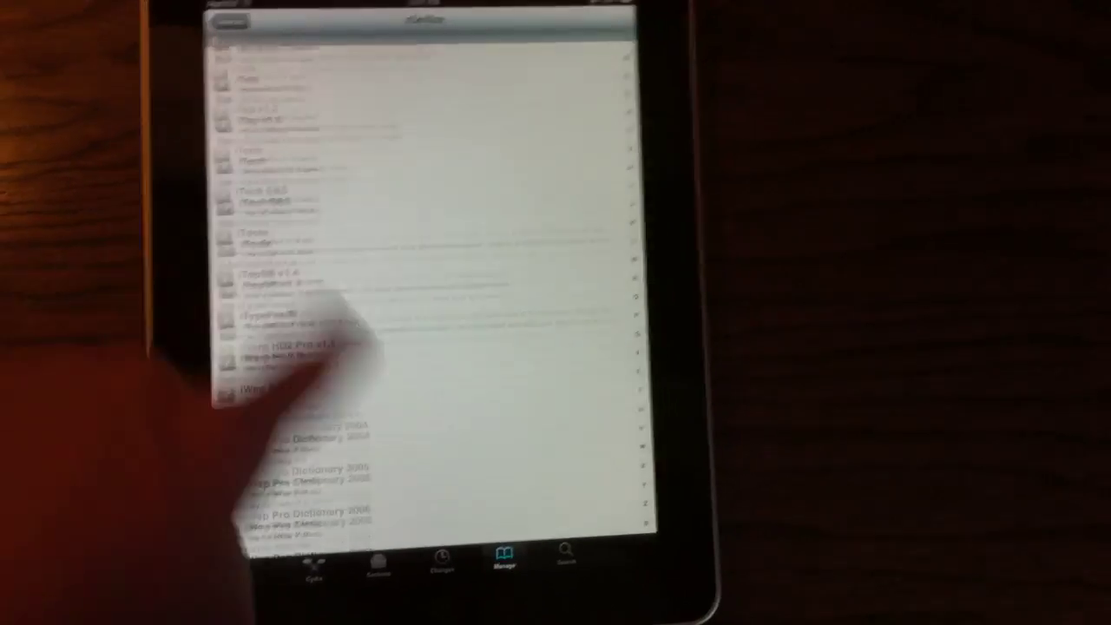
{"action": "scroll", "scroll_direction": "down", "scroll_amount": 3}
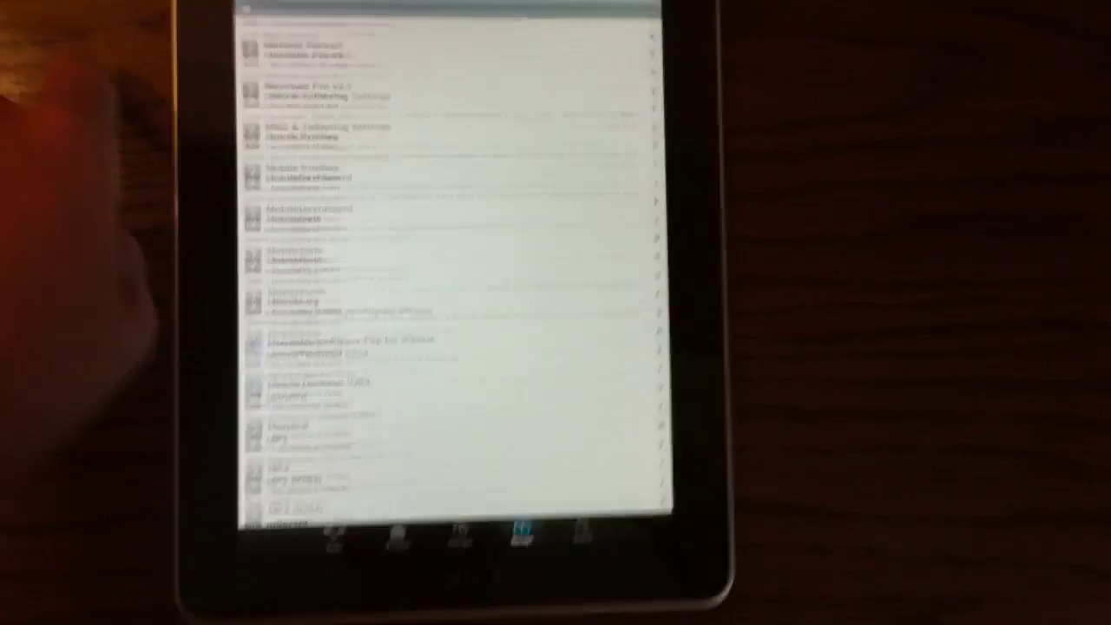
{"action": "scroll", "scroll_direction": "down", "scroll_amount": 3}
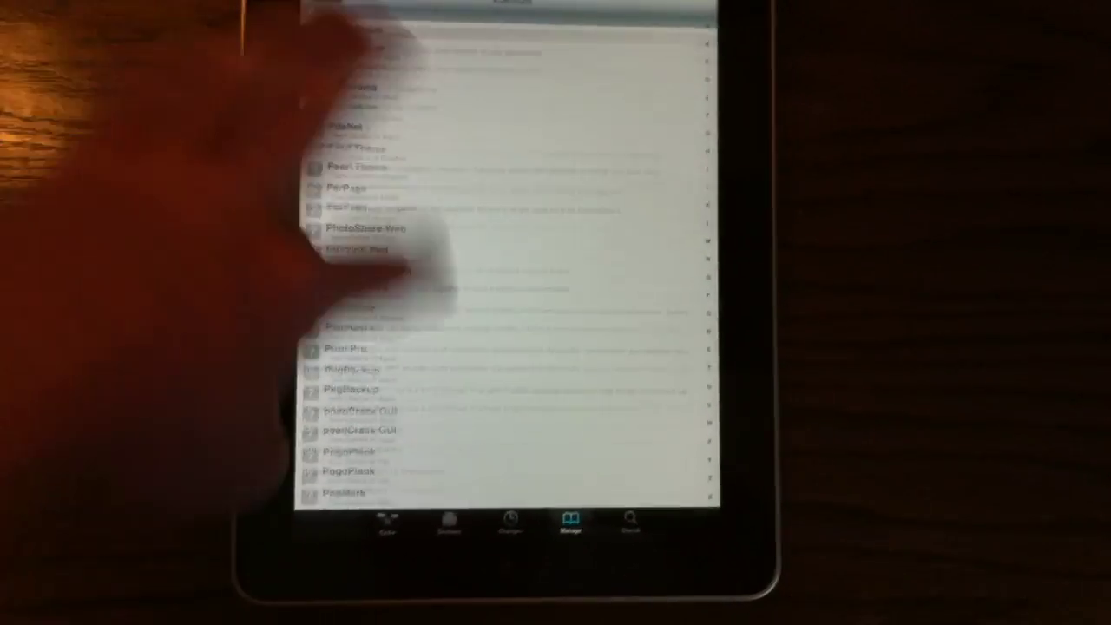
{"action": "scroll", "scroll_direction": "down", "scroll_amount": 3}
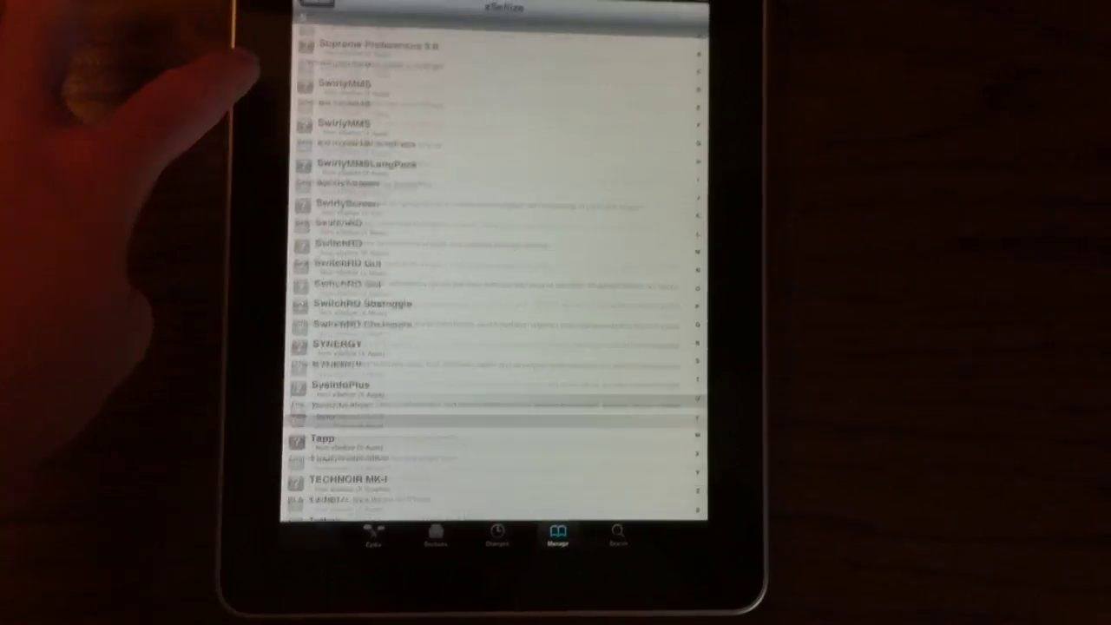
{"action": "scroll", "scroll_direction": "down", "scroll_amount": 3}
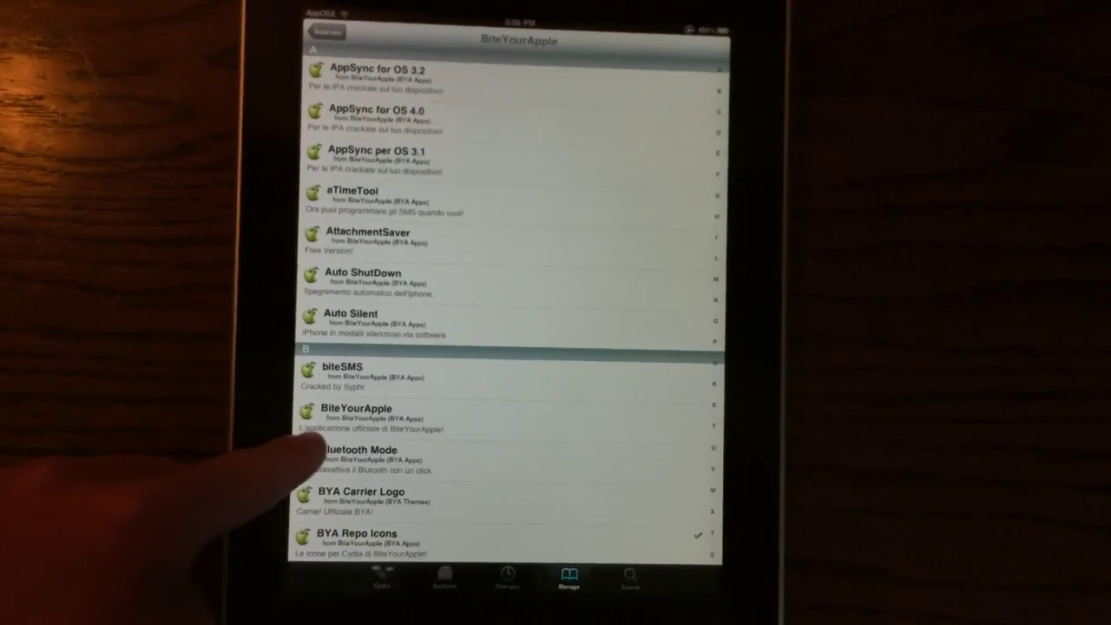
Step: Browse the BiteYourApple packages from A down past PanicRoom and Popup Blocker to the S entries
{"action": "scroll", "scroll_direction": "down", "scroll_amount": 3}
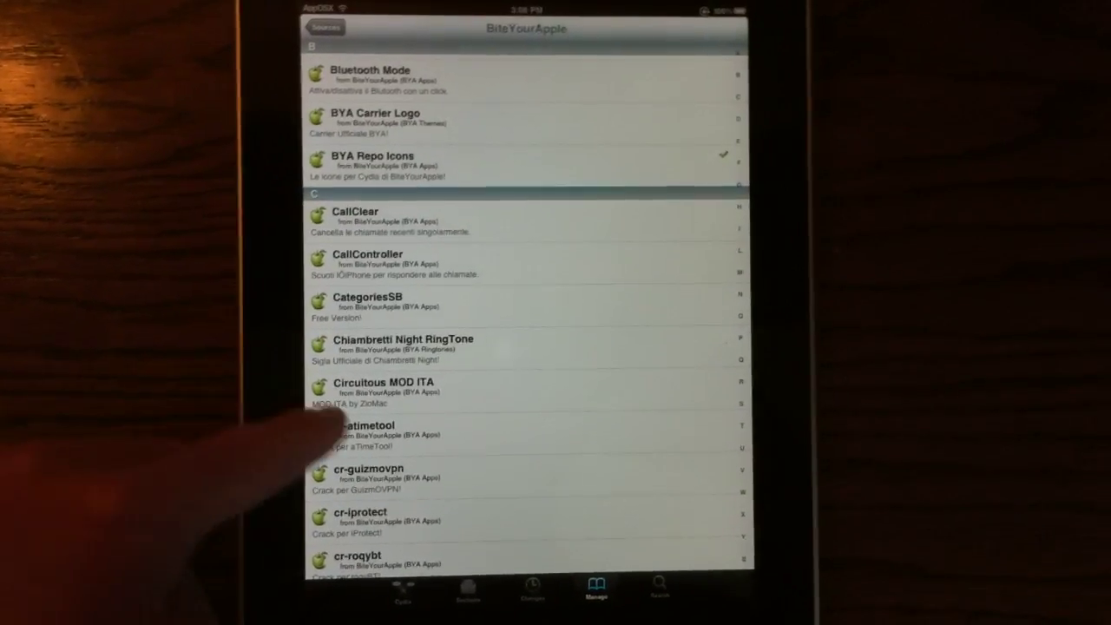
{"action": "scroll", "scroll_direction": "down", "scroll_amount": 3}
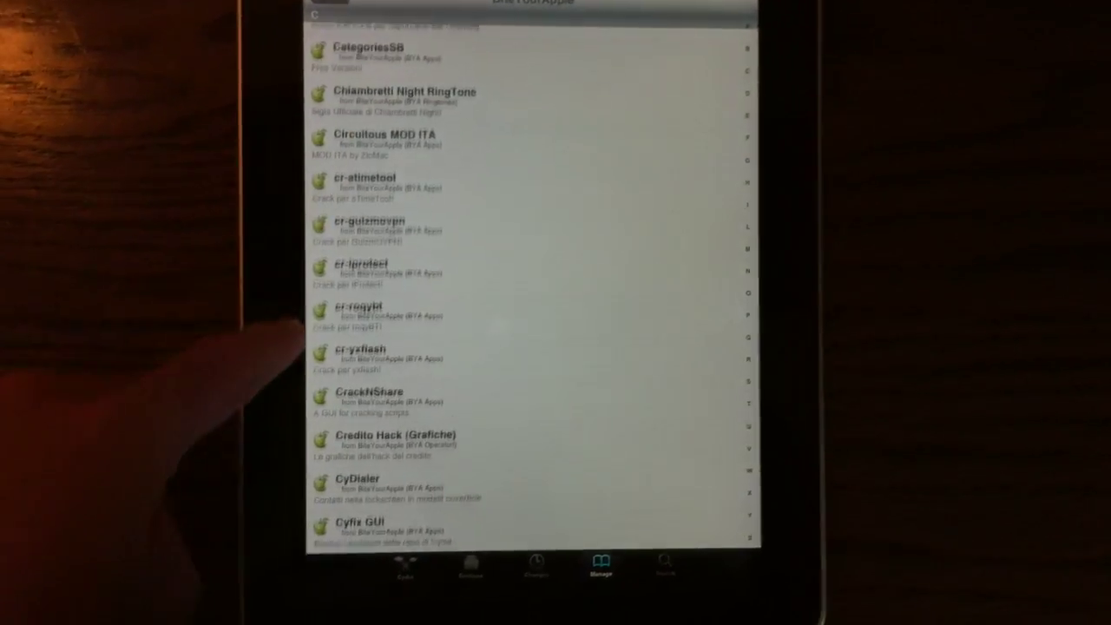
{"action": "scroll", "scroll_direction": "down", "scroll_amount": 3}
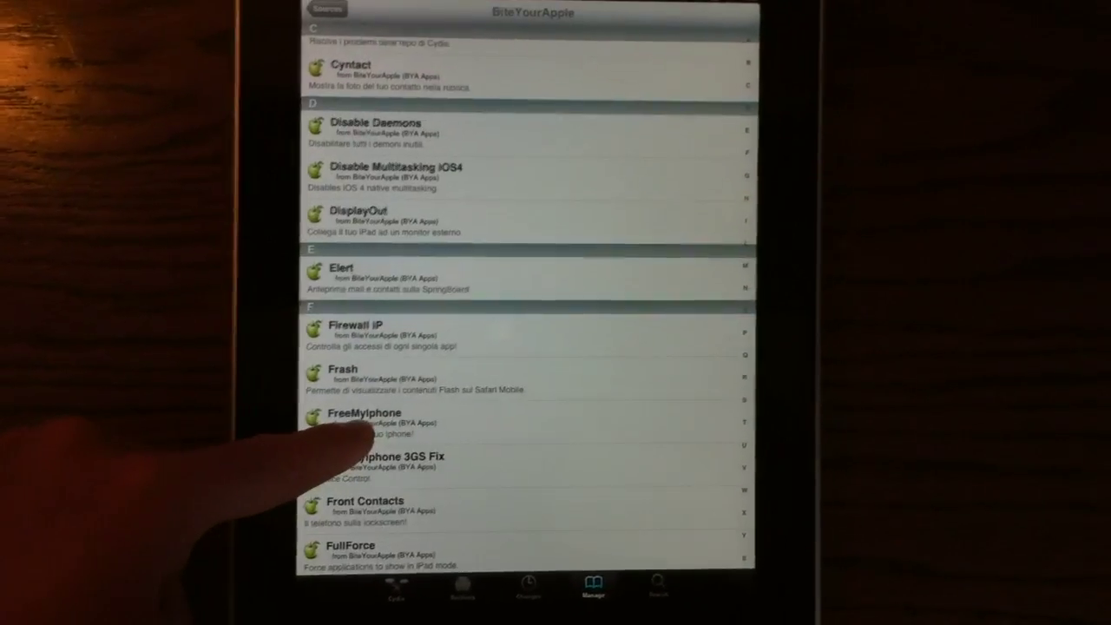
{"action": "scroll", "scroll_direction": "down", "scroll_amount": 3}
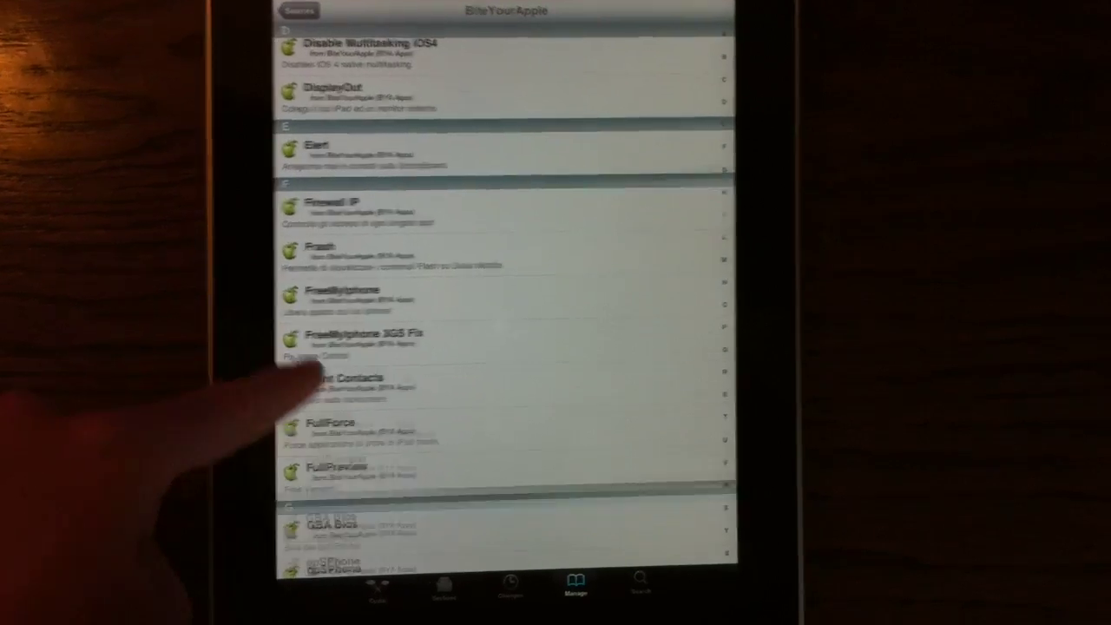
{"action": "scroll", "scroll_direction": "down", "scroll_amount": 3}
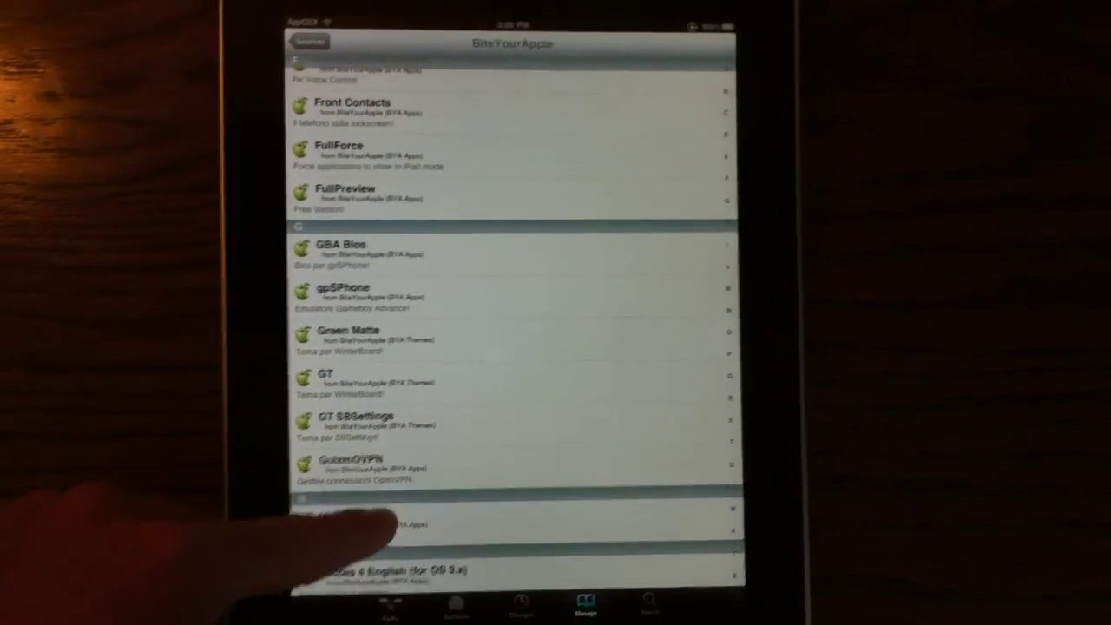
{"action": "scroll", "scroll_direction": "down", "scroll_amount": 3}
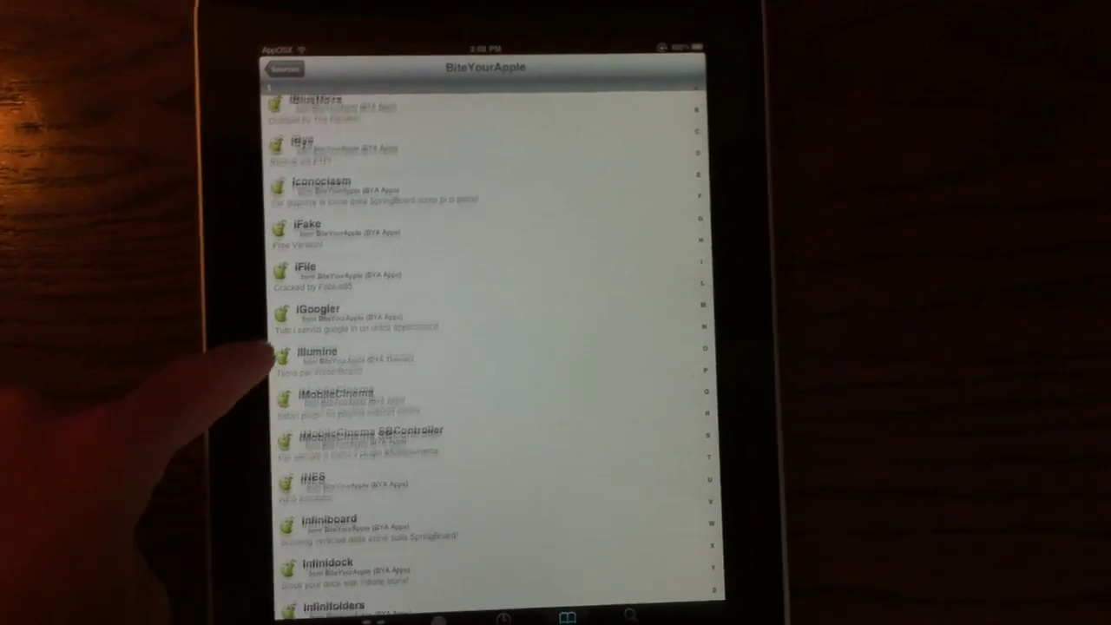
{"action": "scroll", "scroll_direction": "down", "scroll_amount": 3}
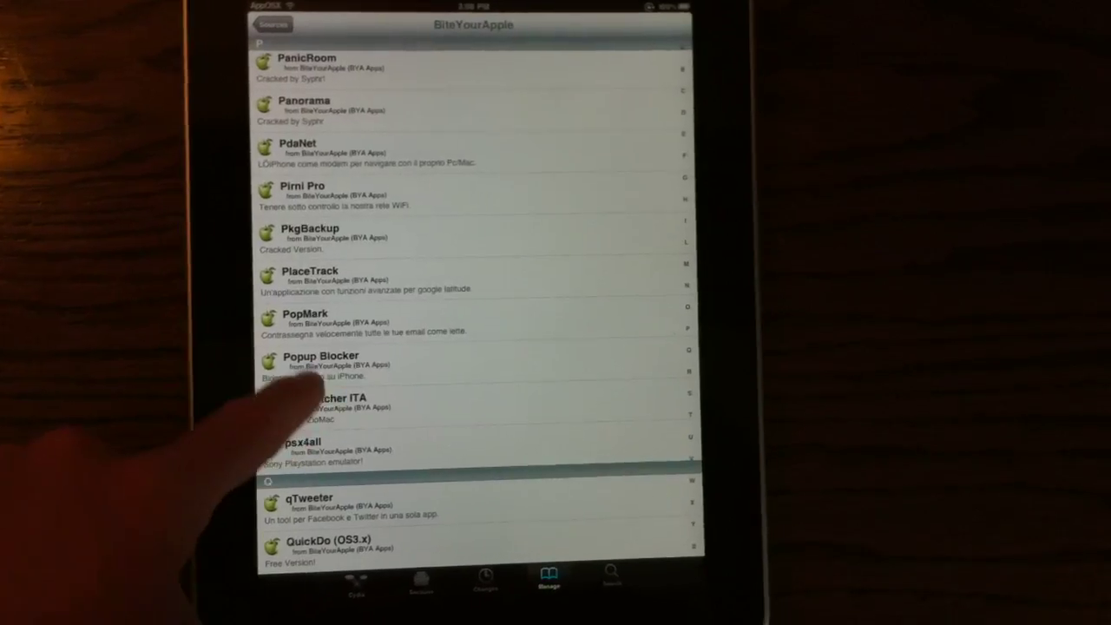
{"action": "scroll", "scroll_direction": "down", "scroll_amount": 3}
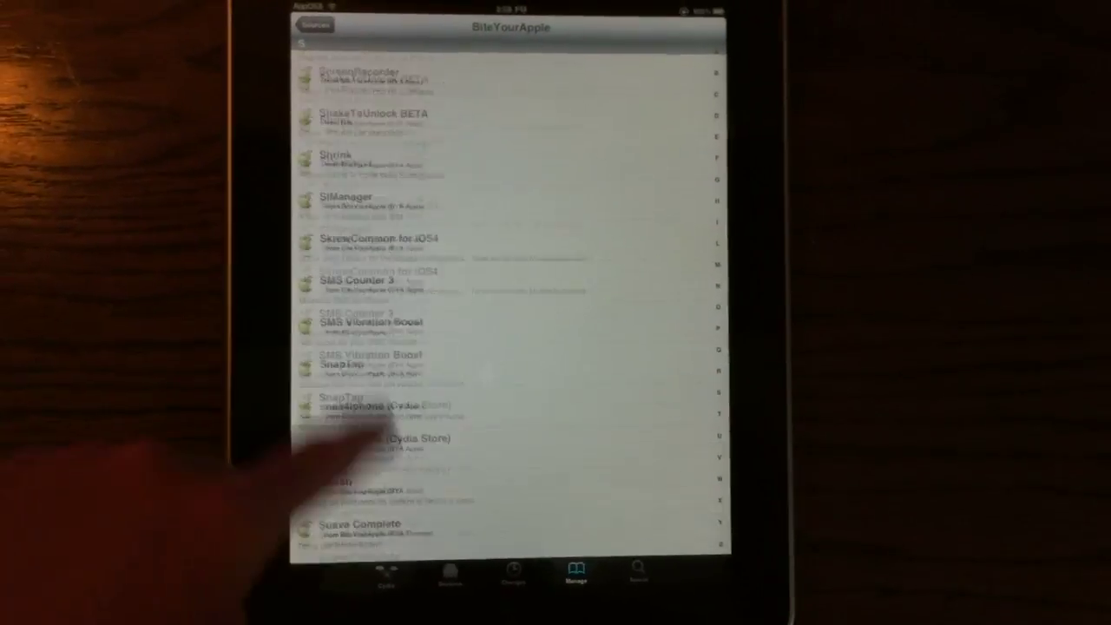